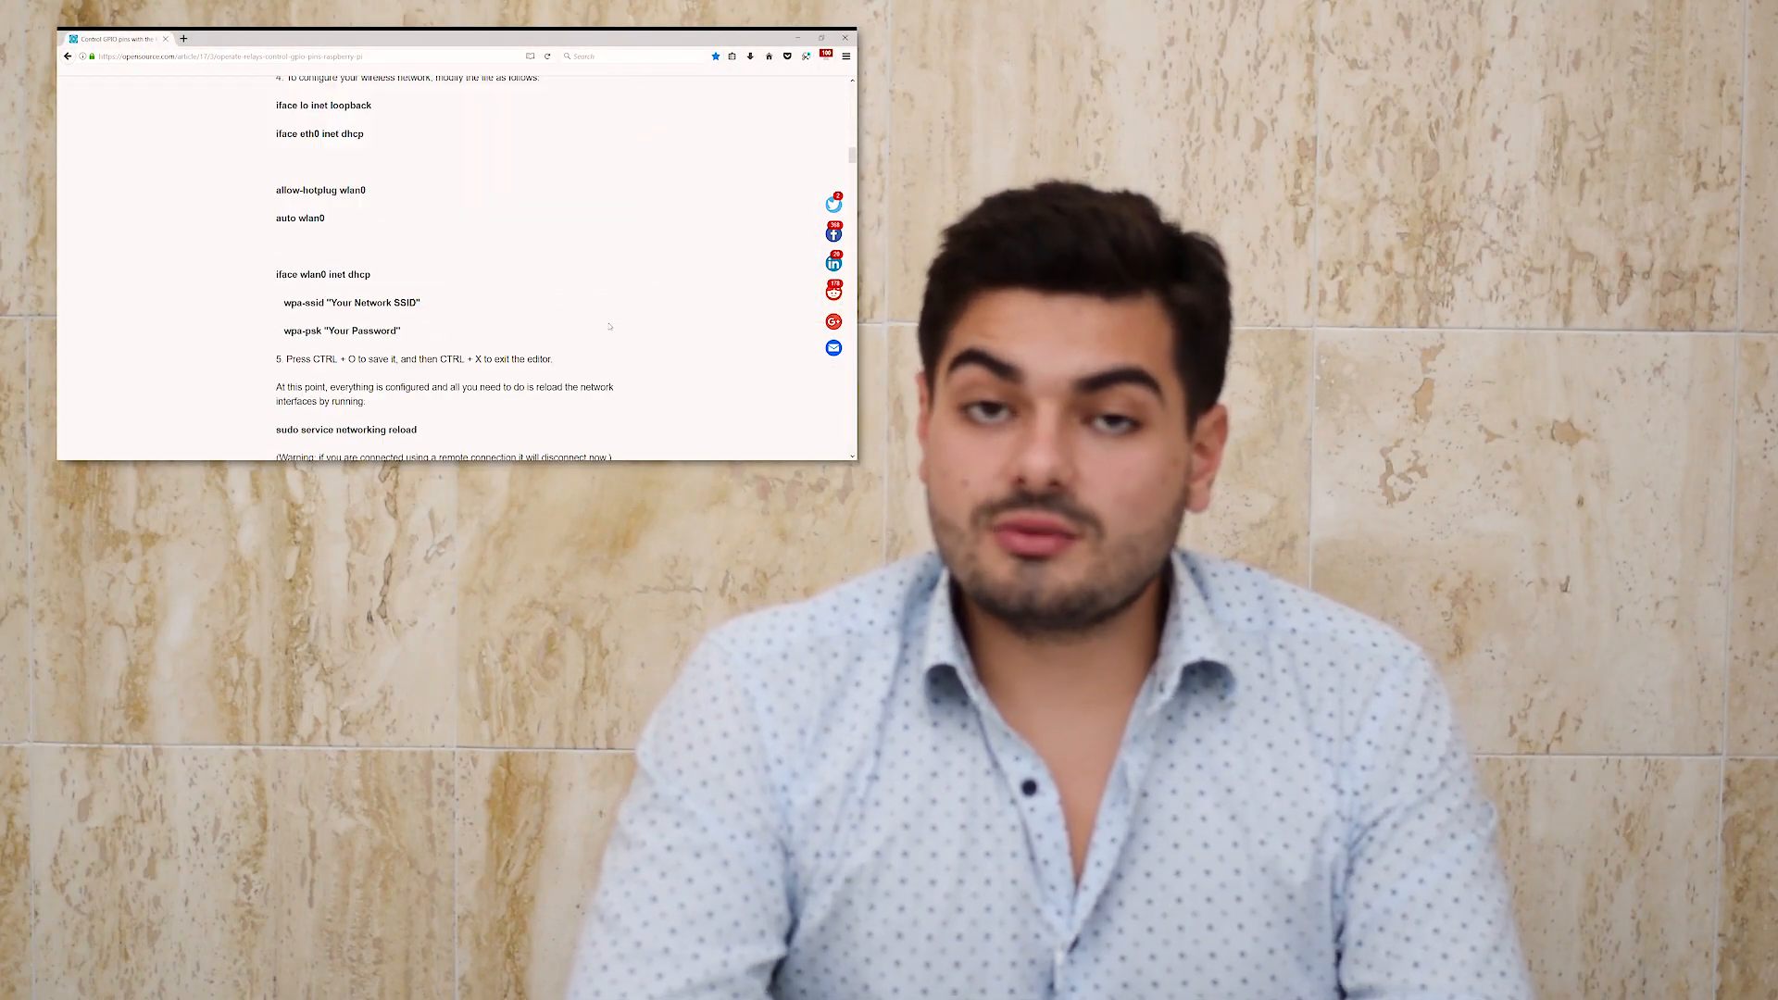
pyautogui.scroll(-3)
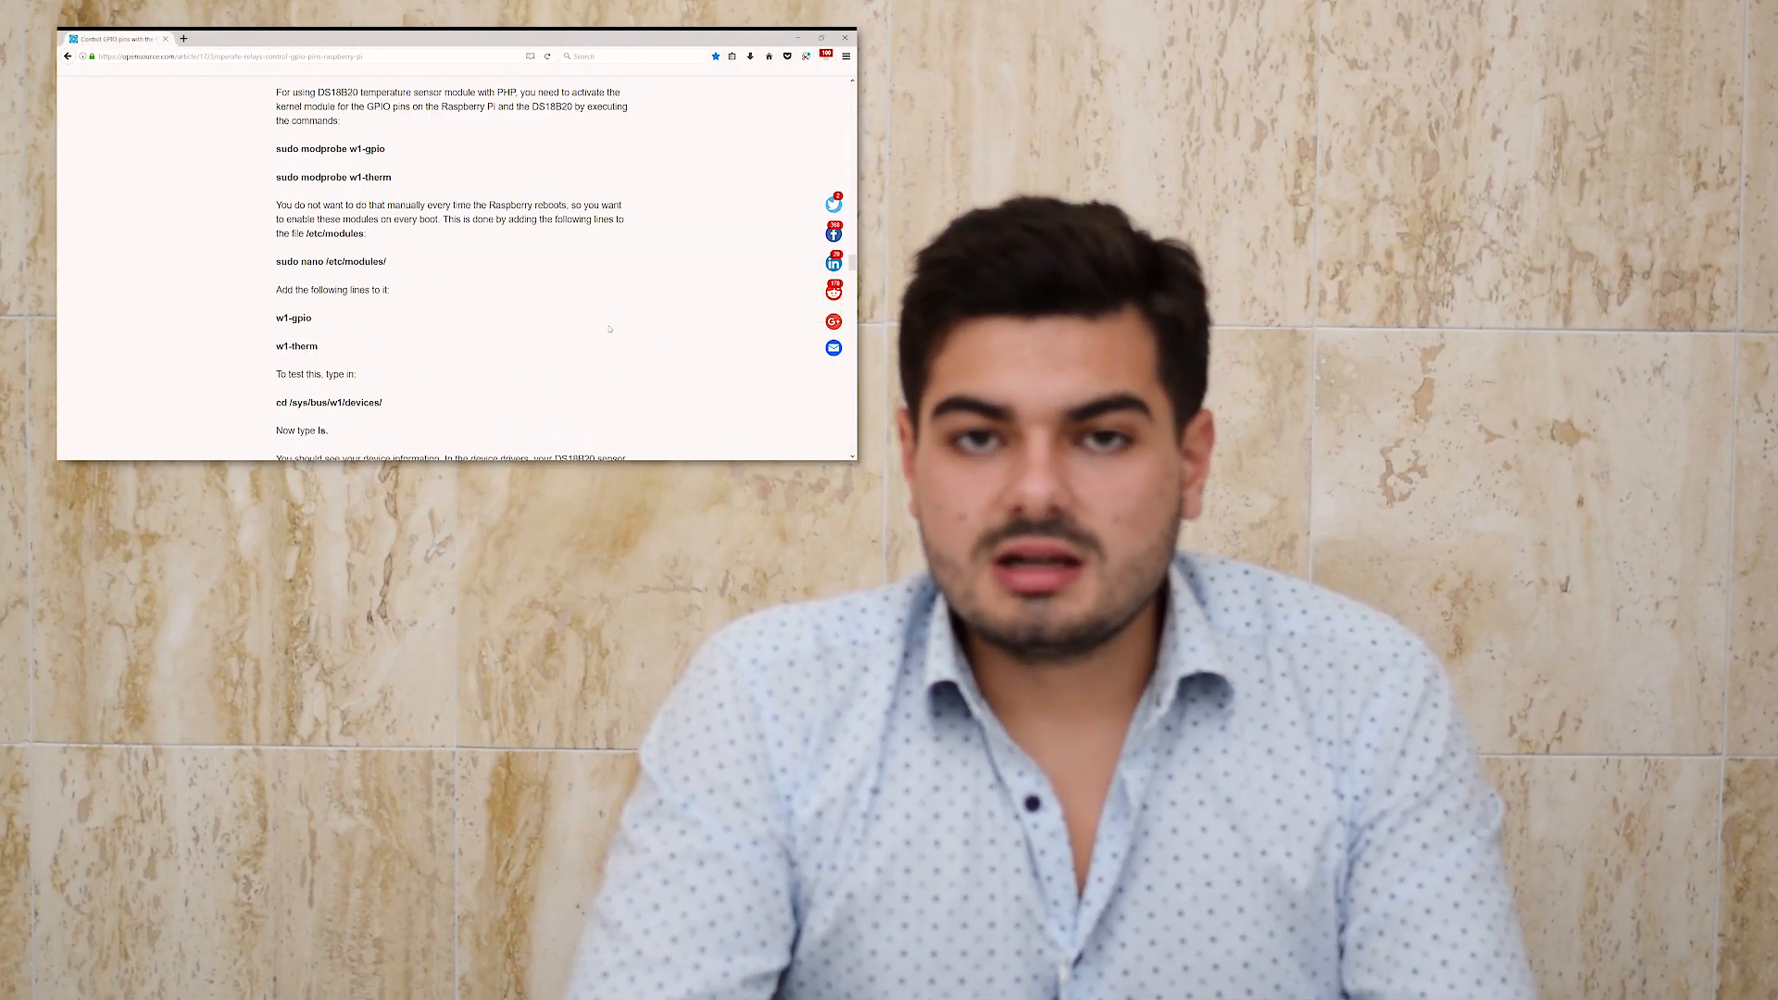